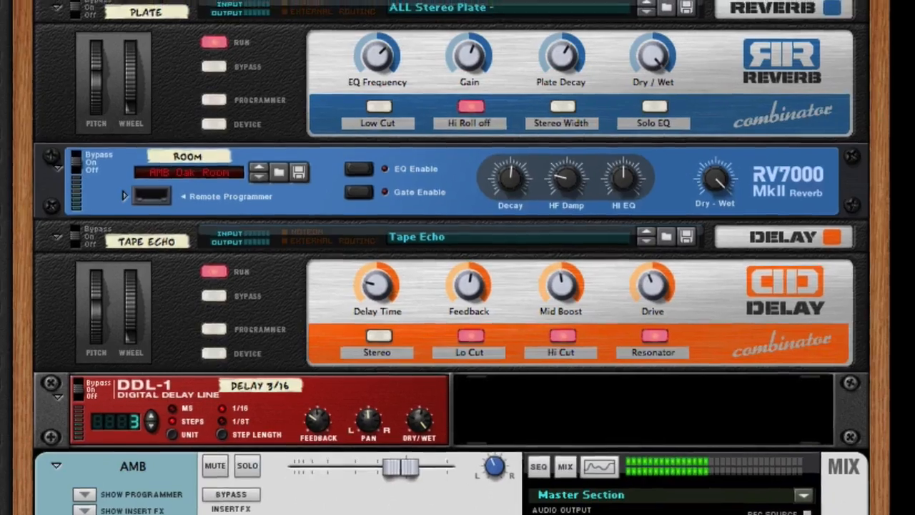
- Switch the Resampler's quantizer from Scrunch-1 to the Scrunch-6 preset
scroll("down", 3)
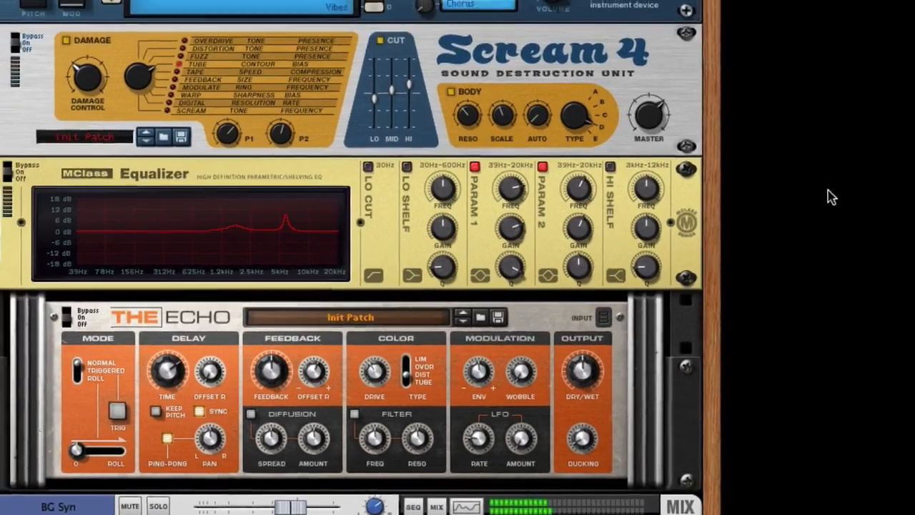
scroll("down", 3)
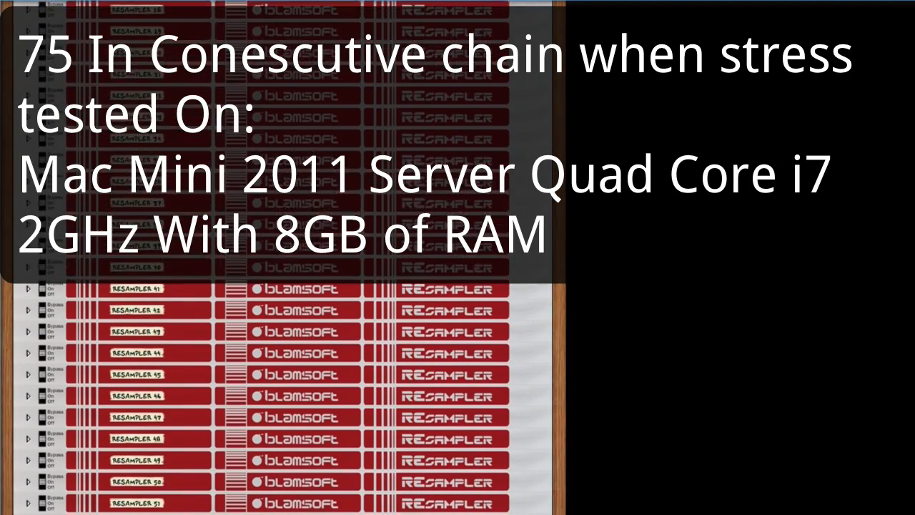
scroll("down", 3)
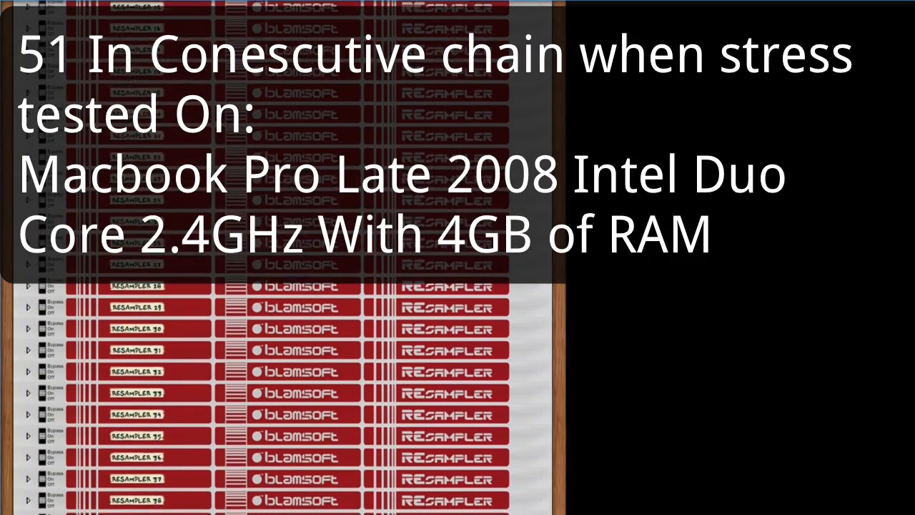
scroll("down", 3)
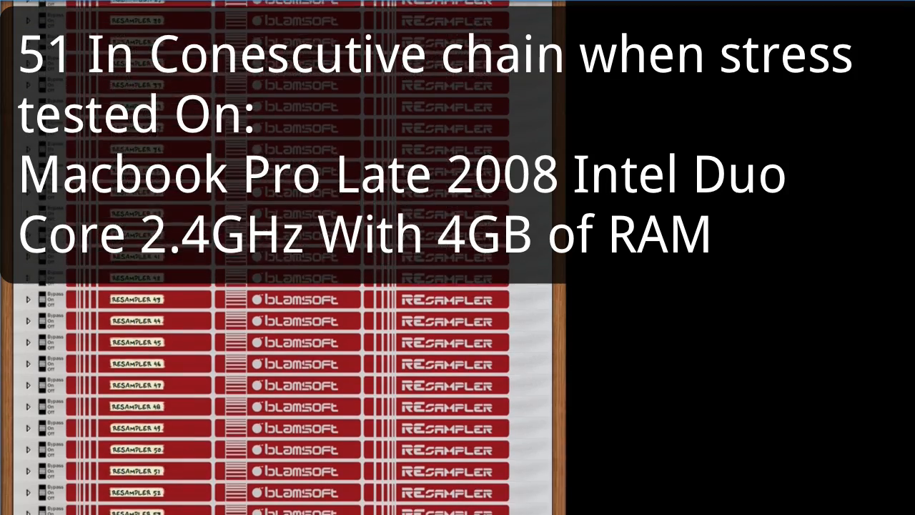
scroll("down", 3)
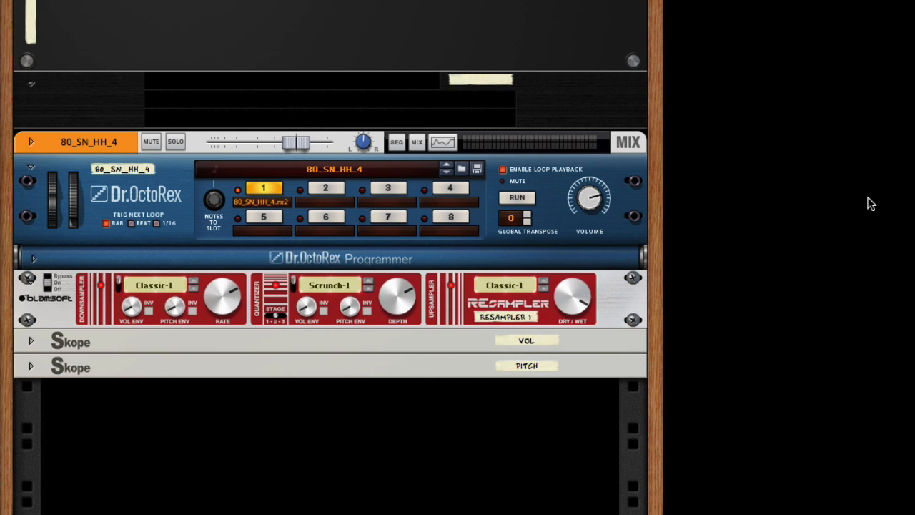
left_click(516, 198)
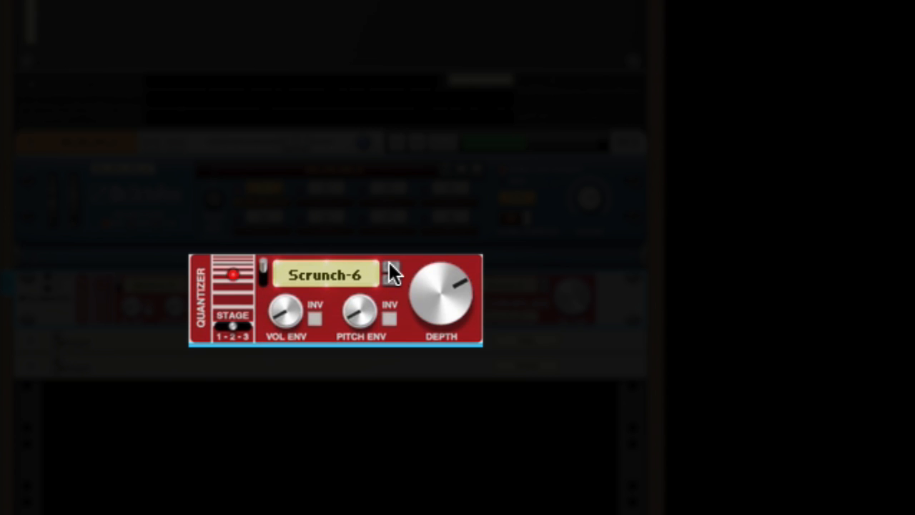
- Step the quantizer back through Scrunch-4 and Scrunch-3, then forward through the Scrunch presets
left_click(391, 275)
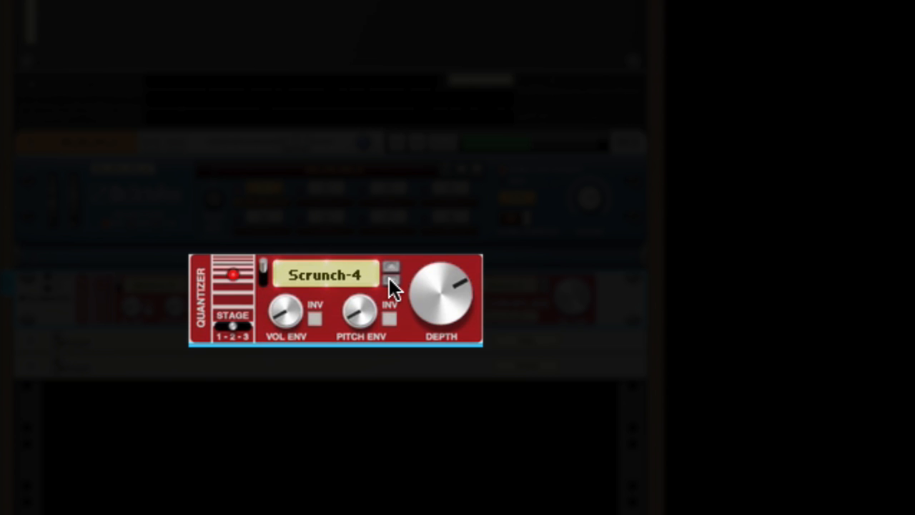
left_click(390, 279)
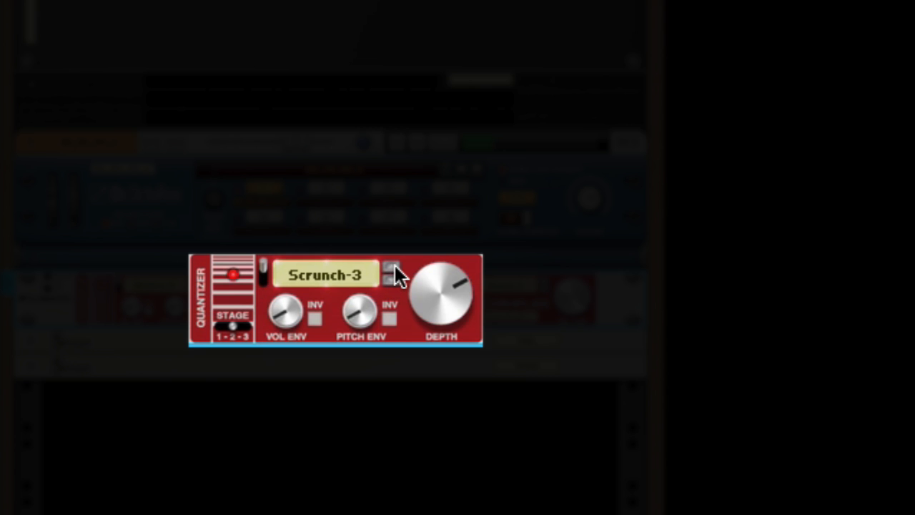
left_click(389, 269)
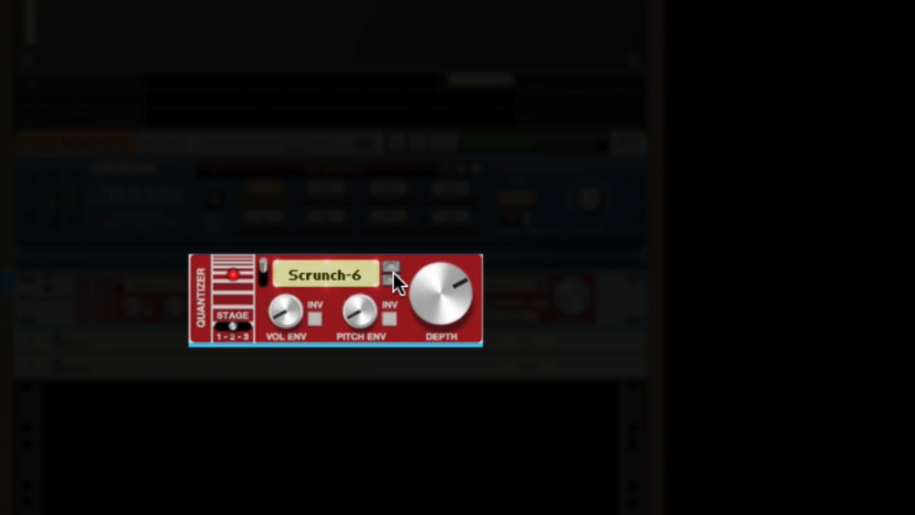
- Advance the quantizer through Scatter-1, Scatter-2 and further Scatter presets up to Scatter-6
left_click(391, 272)
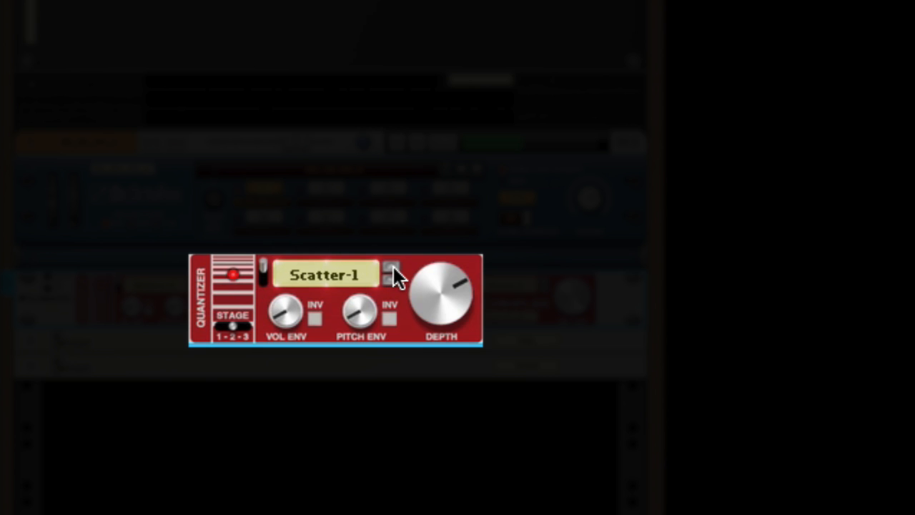
left_click(392, 275)
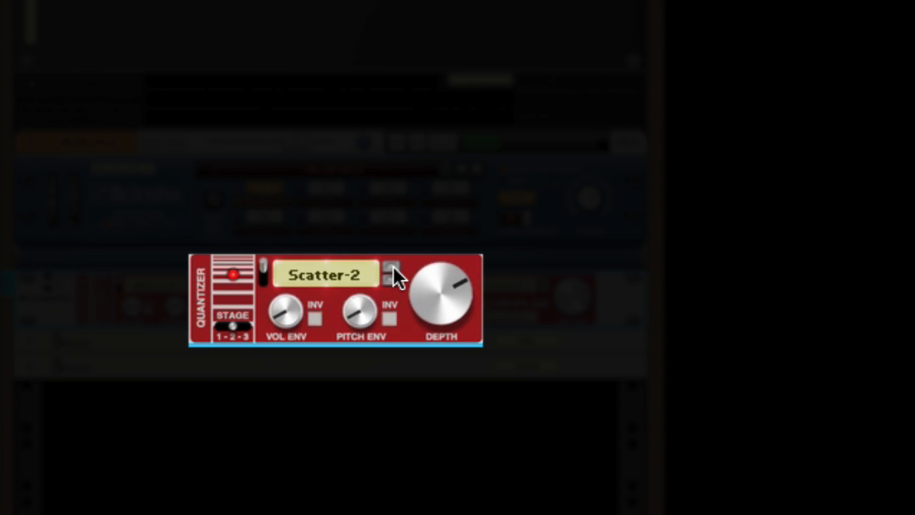
left_click(392, 275)
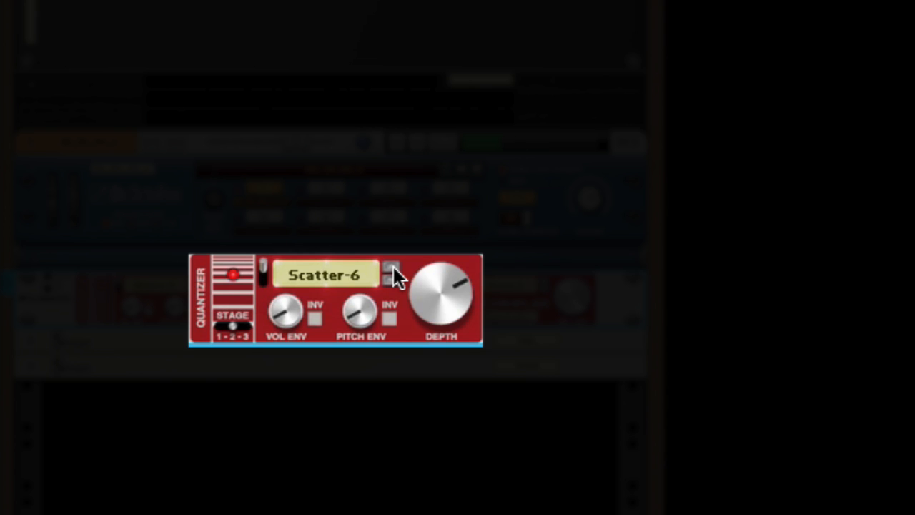
left_click(391, 280)
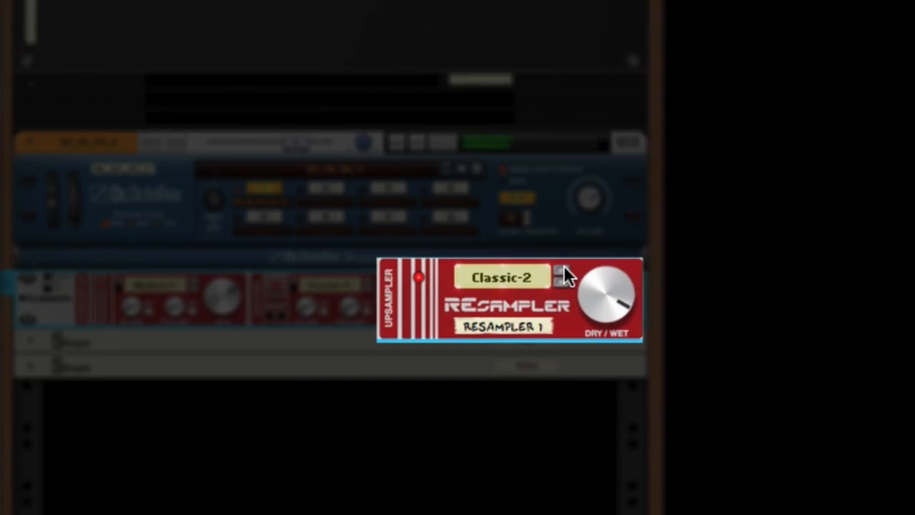
- Move the upsampler off Classic-2 and audition the Modern presets
left_click(562, 275)
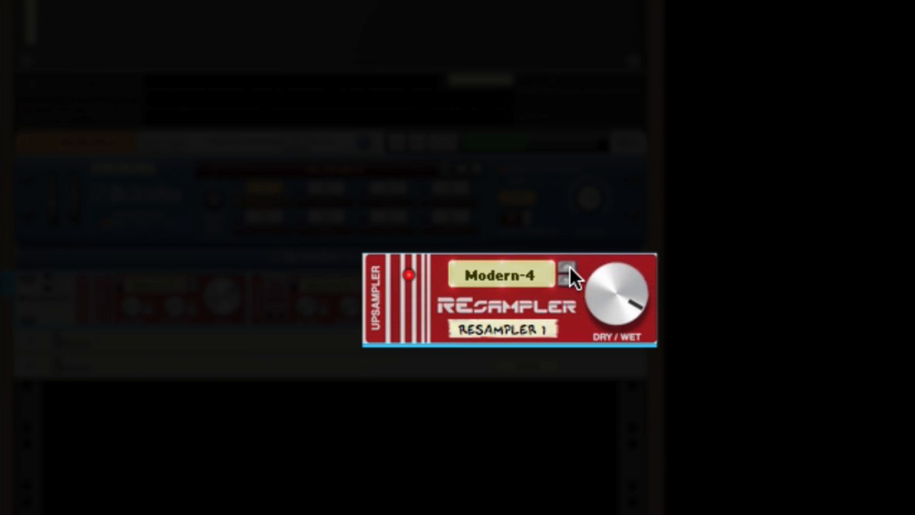
left_click(566, 285)
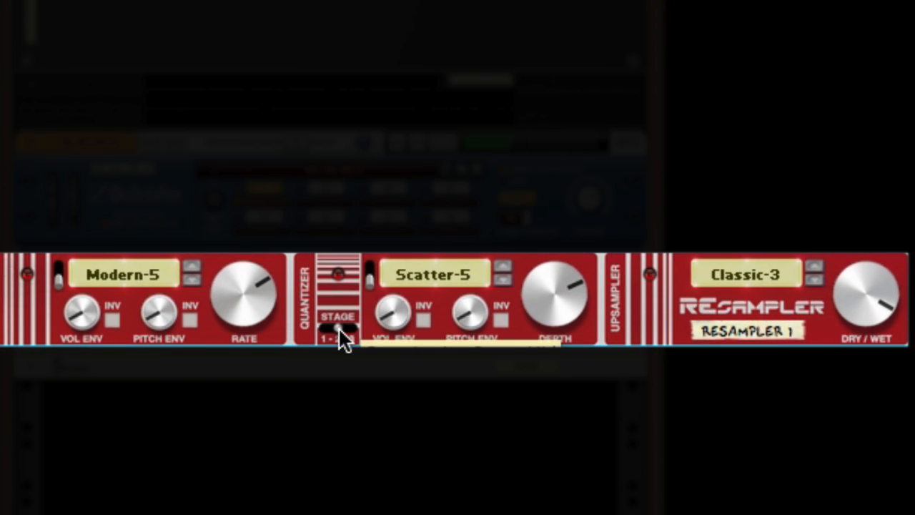
left_click(337, 336)
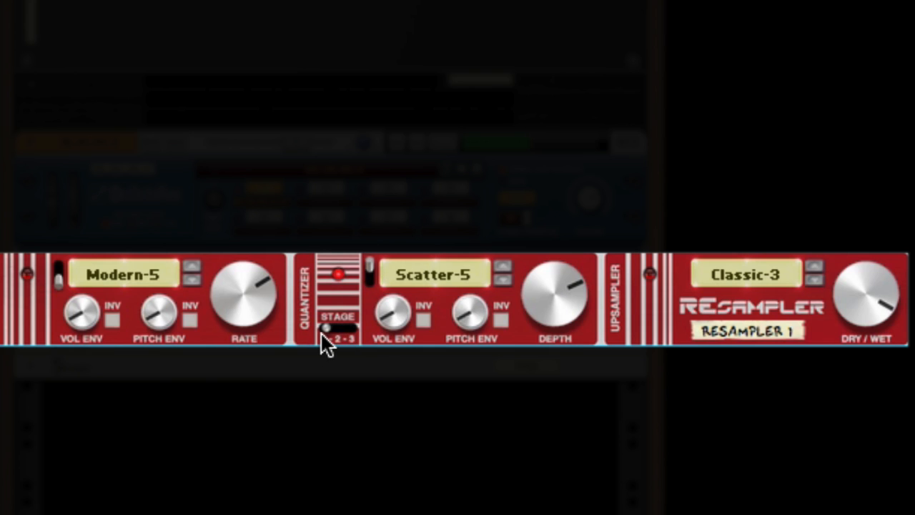
left_click(336, 329)
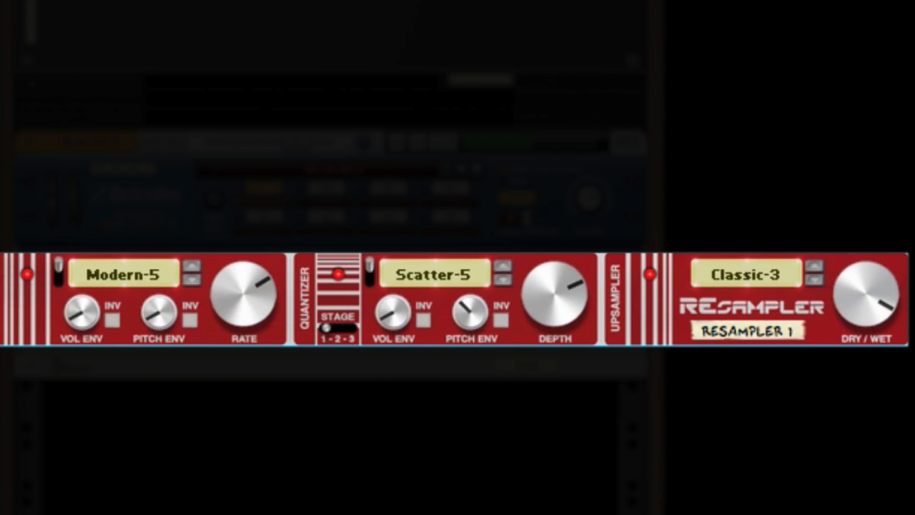
mouse_move(154, 300)
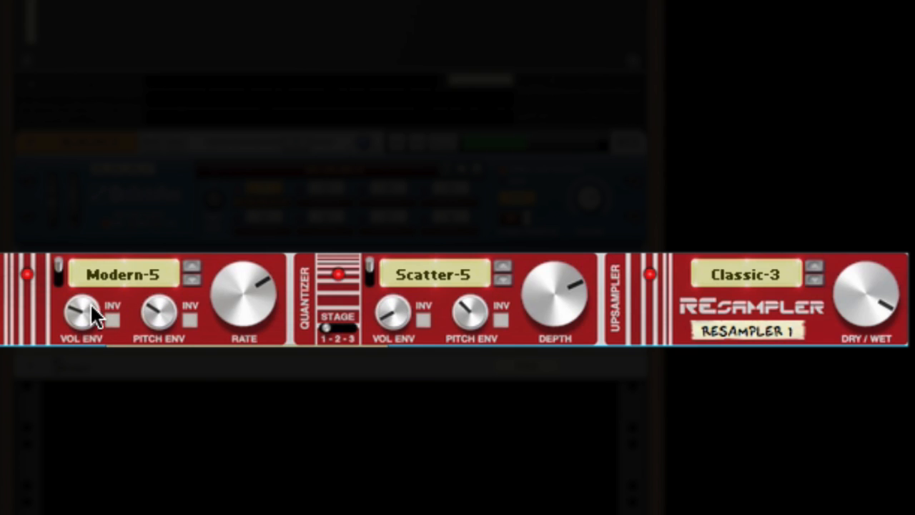
mouse_move(188, 322)
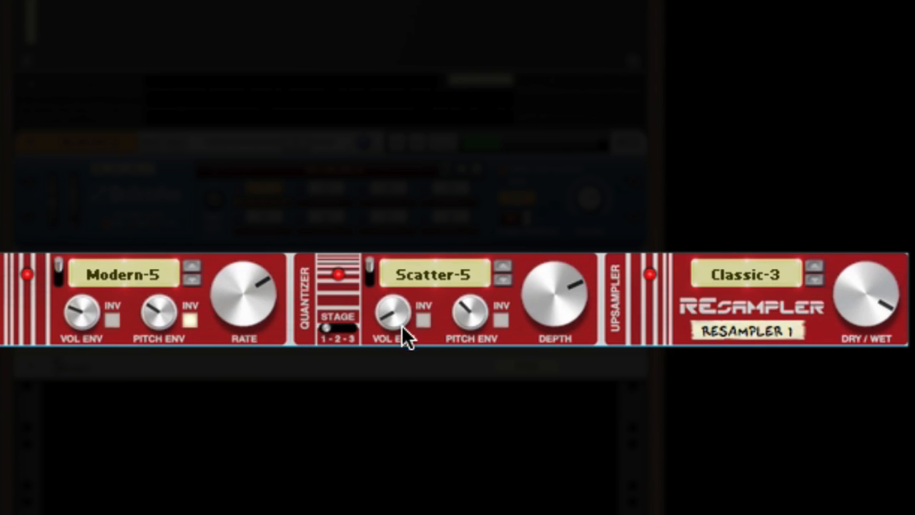
mouse_move(422, 322)
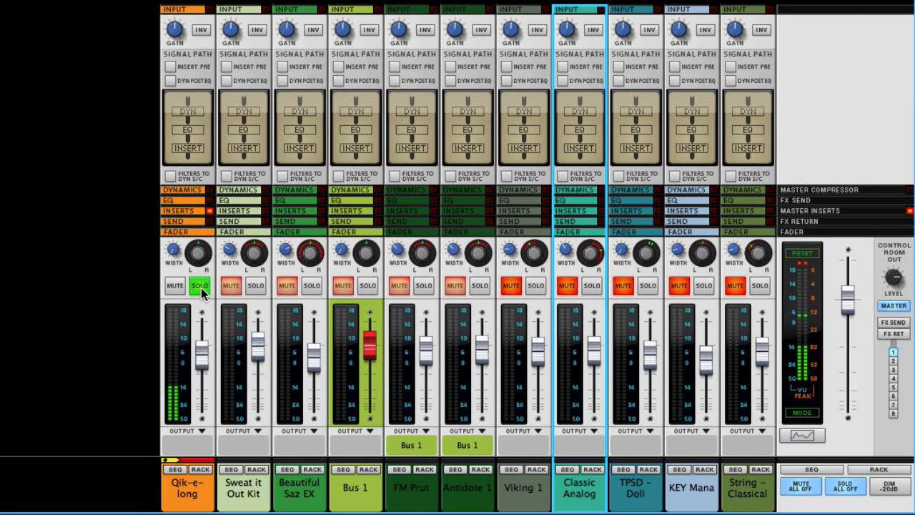
- Turn off solo on the Qik-e-long channel and toggle mute on Viking 1
left_click(200, 286)
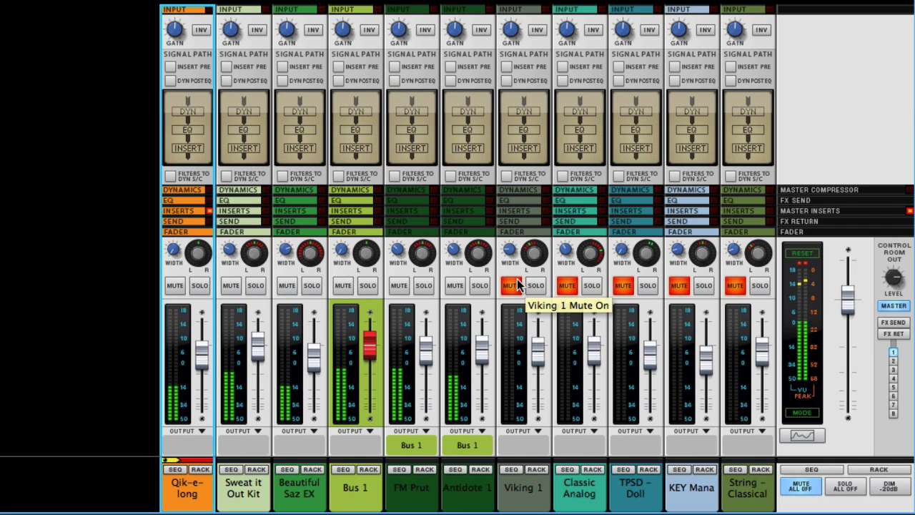
left_click(624, 286)
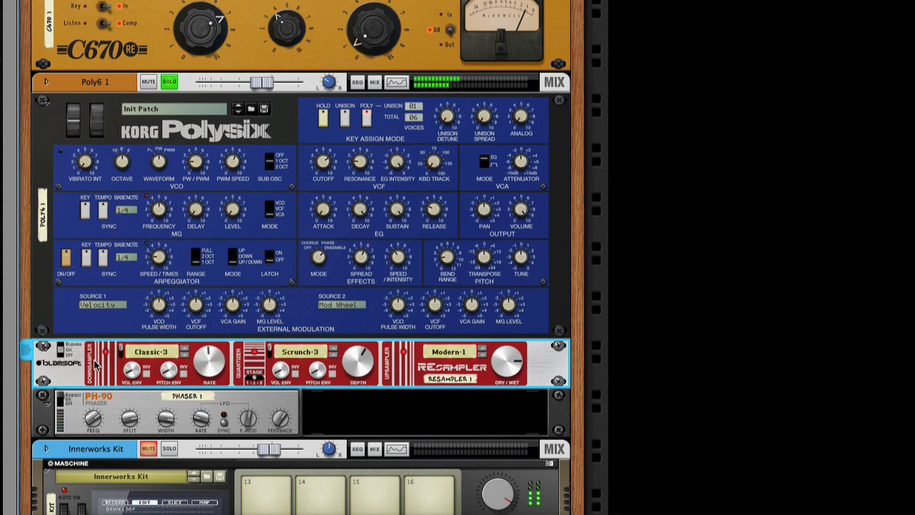
mouse_move(69, 392)
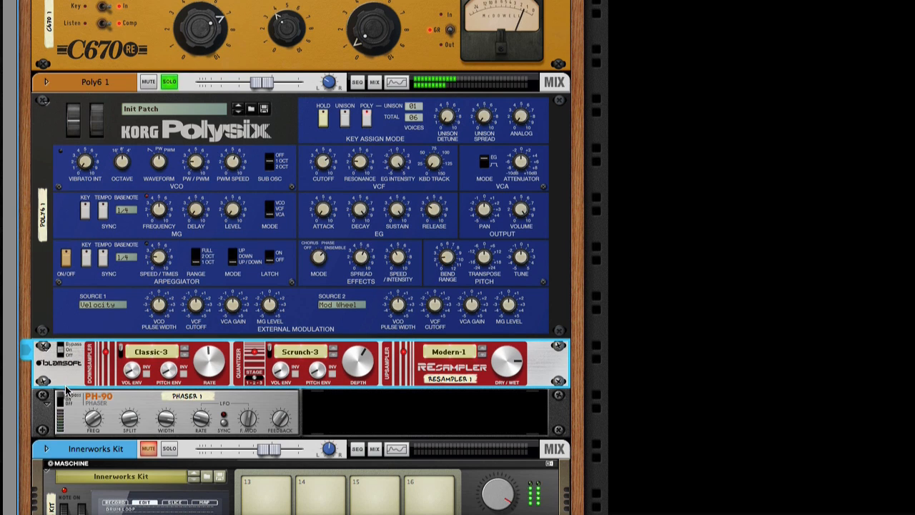
mouse_move(58, 403)
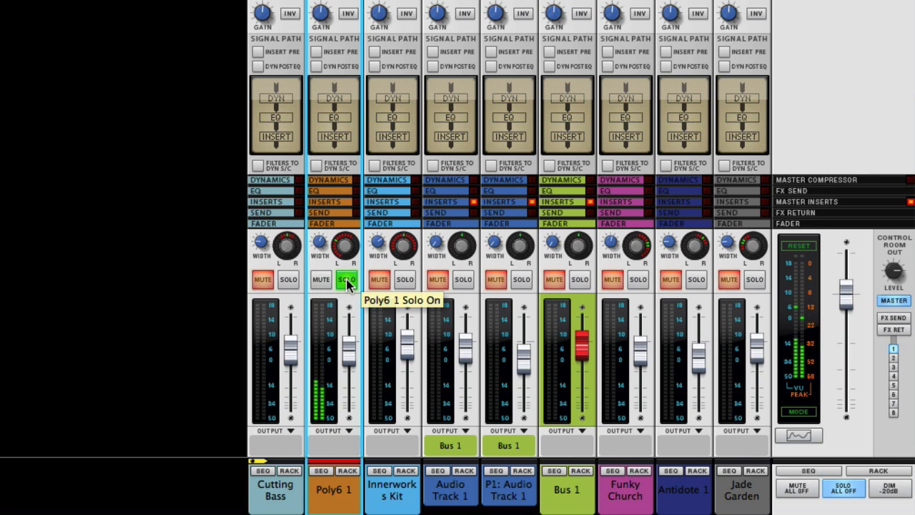
- Toggle the Poly6 1 channel's solo off and on again in the mixer
left_click(346, 278)
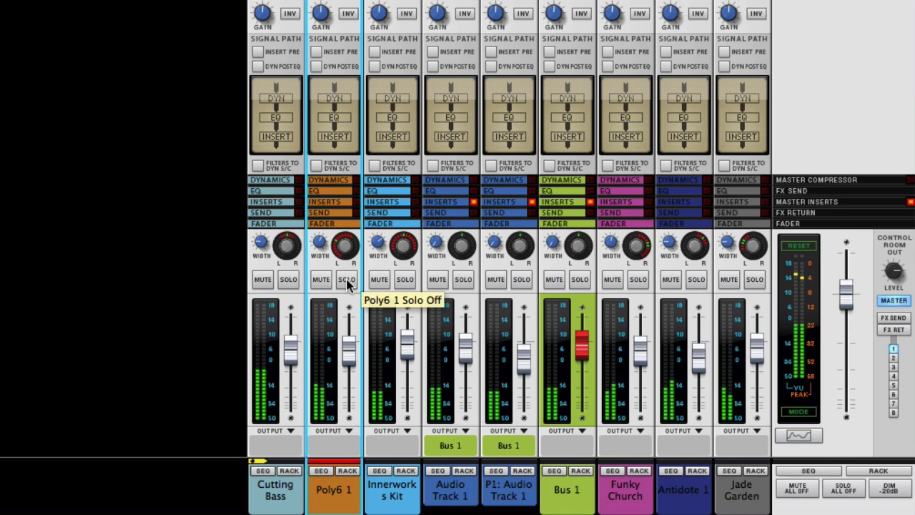
left_click(729, 279)
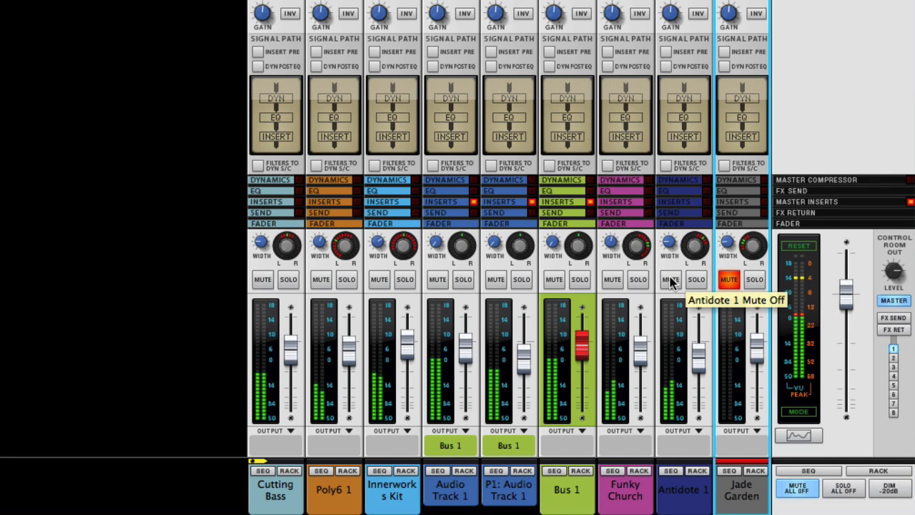
mouse_move(610, 184)
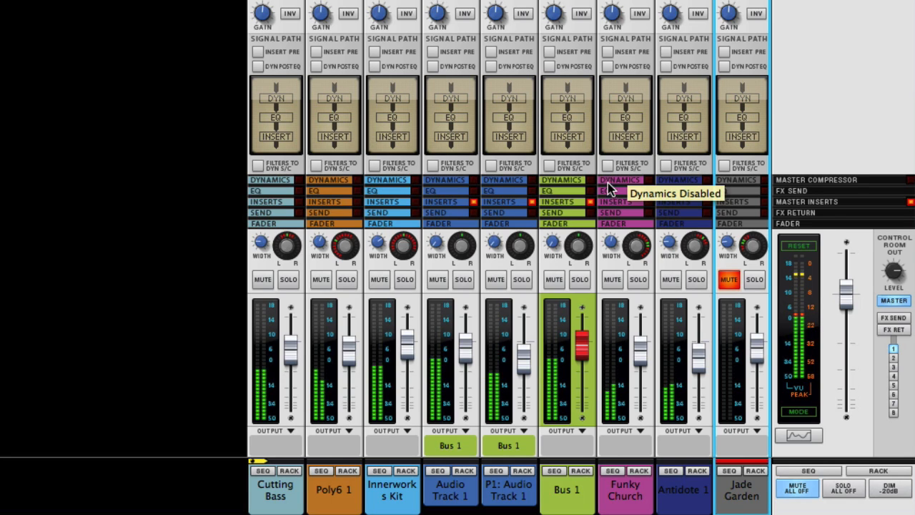
mouse_move(626, 201)
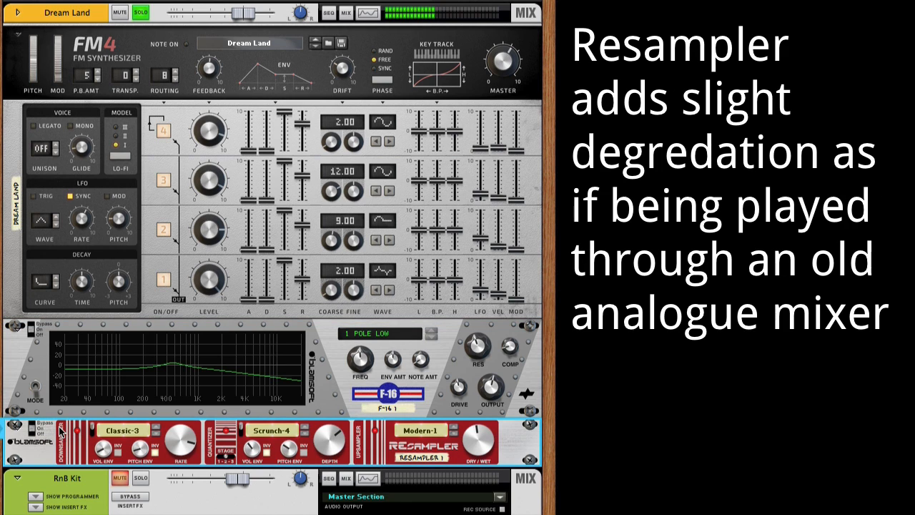
- Bypass and re-enable the Resampler, then toggle solo on the Dream Land track twice
left_click(31, 426)
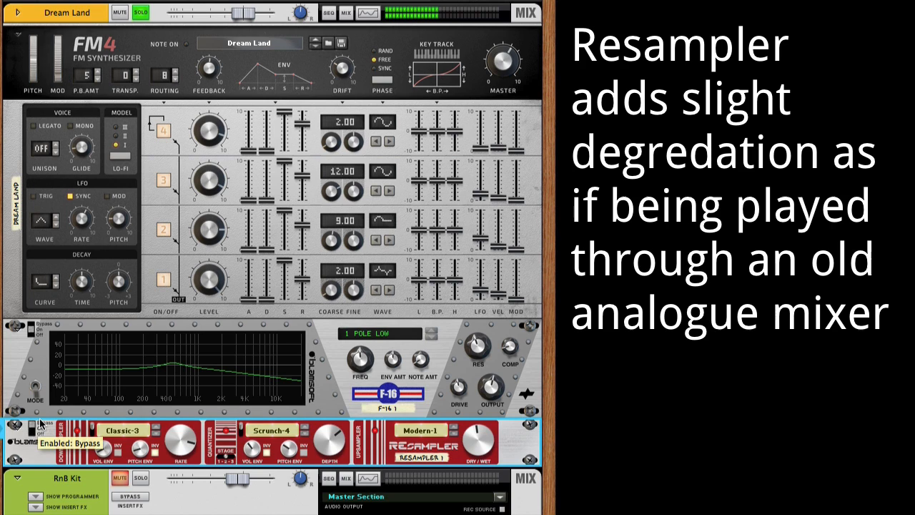
left_click(30, 426)
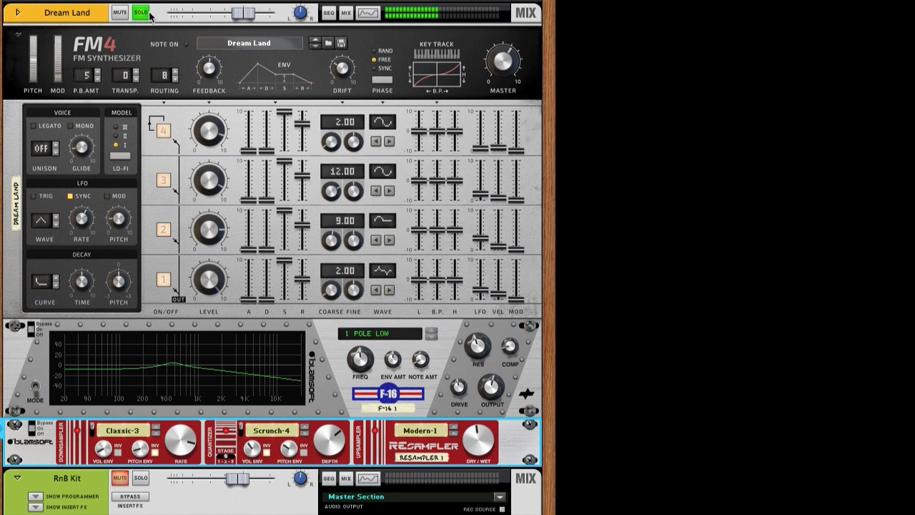
left_click(140, 13)
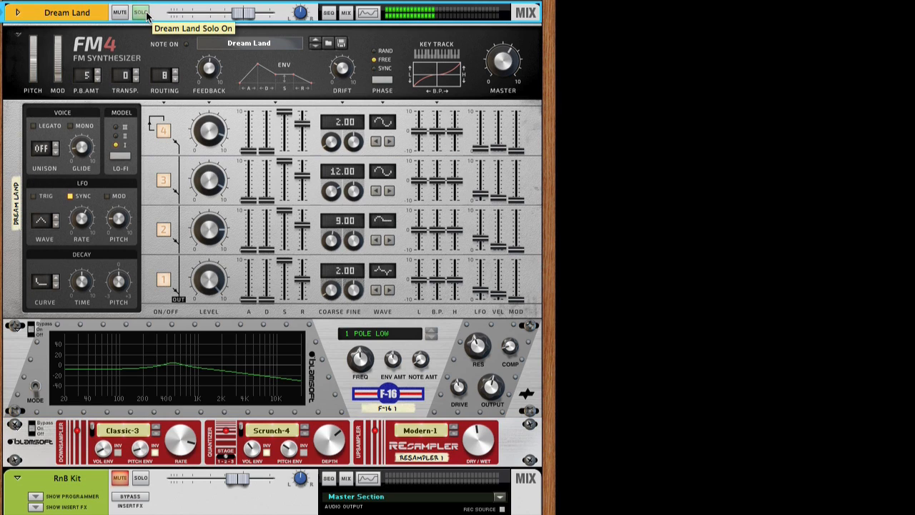
left_click(140, 11)
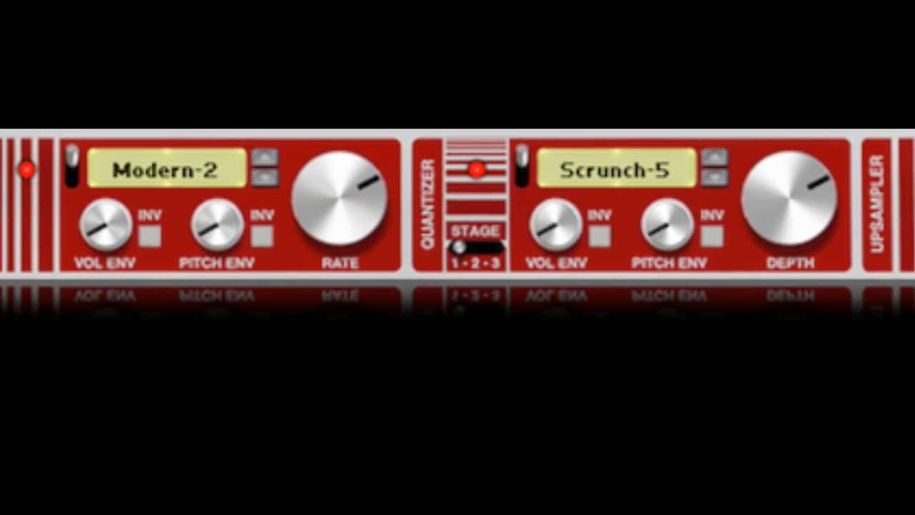
scroll("right", 3)
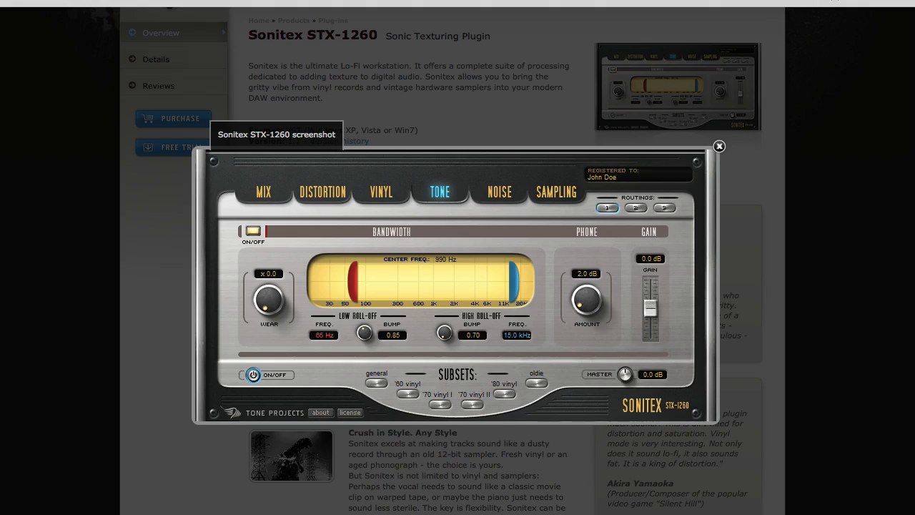
- Close the enlarged Sonitex STX-1260 screenshot to return to the $74 product page
left_click(719, 146)
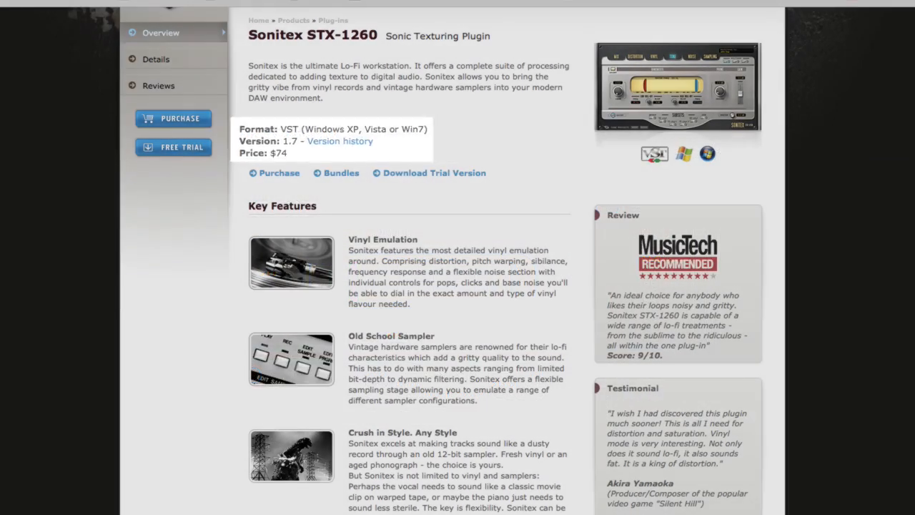